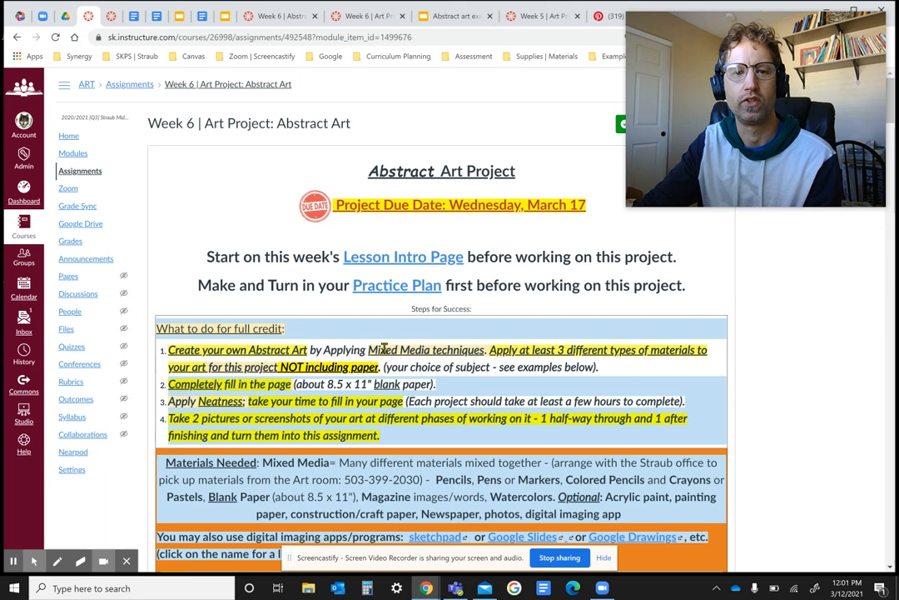
Step: Scroll the Week 6 Abstract Art page past the full-credit list toward the Mixed Media Techniques heading
double_click(426, 350)
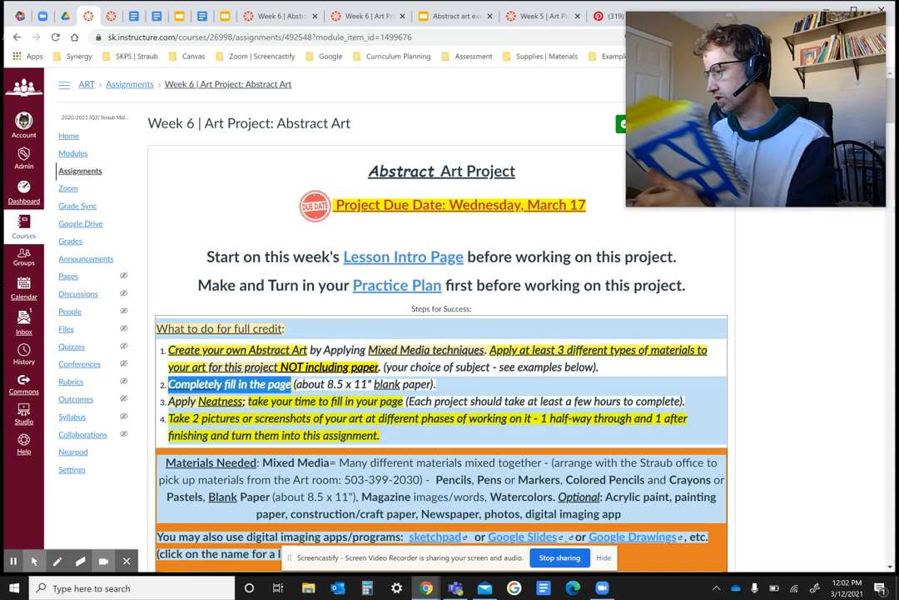
scroll(down, 3)
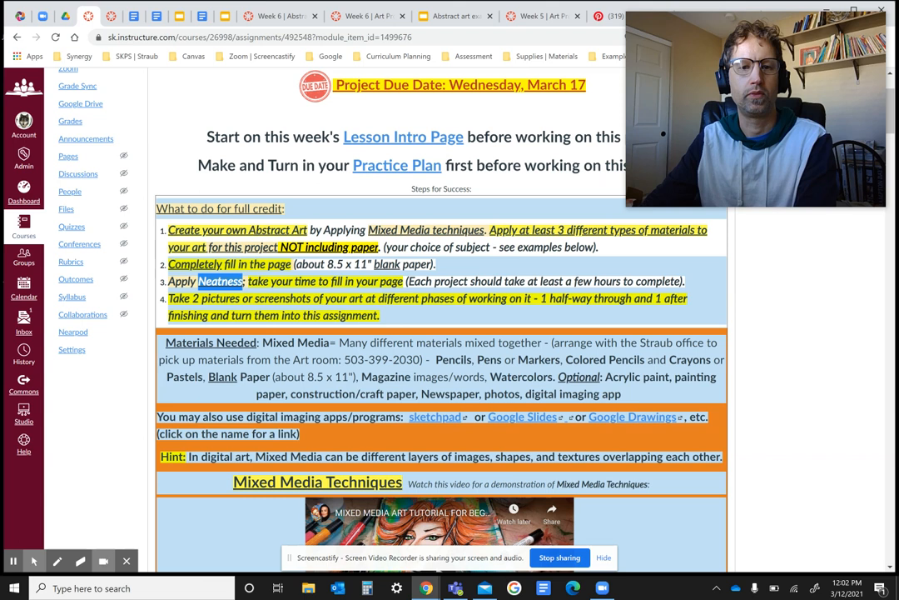
Step: Scroll past the Mixed Media Techniques video to the collage materials list and IRL example image
scroll(down, 3)
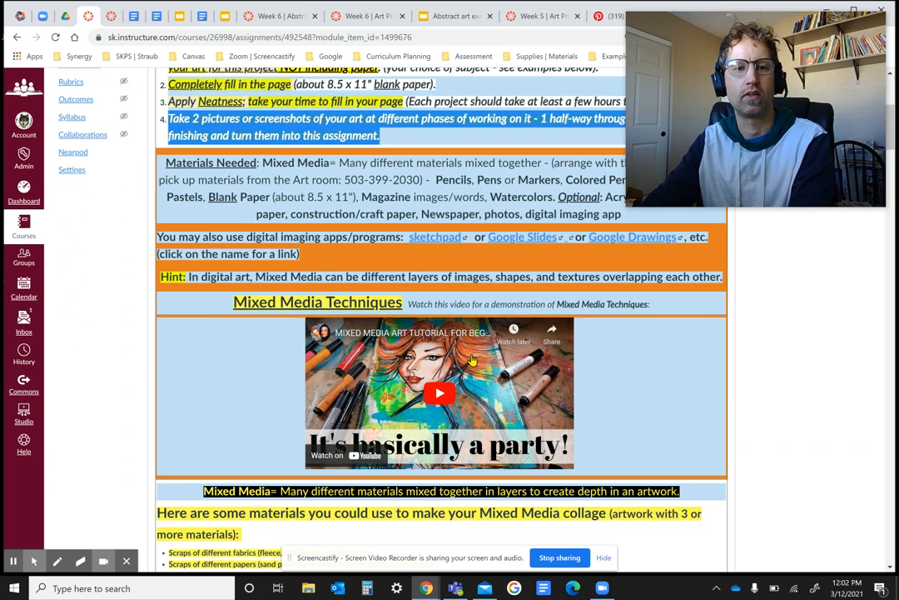
scroll(down, 3)
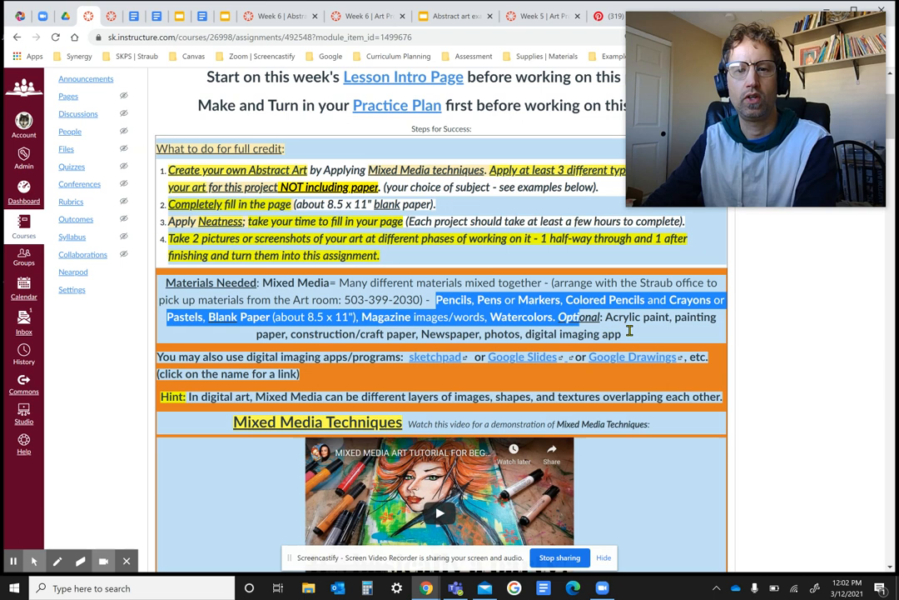
scroll(down, 3)
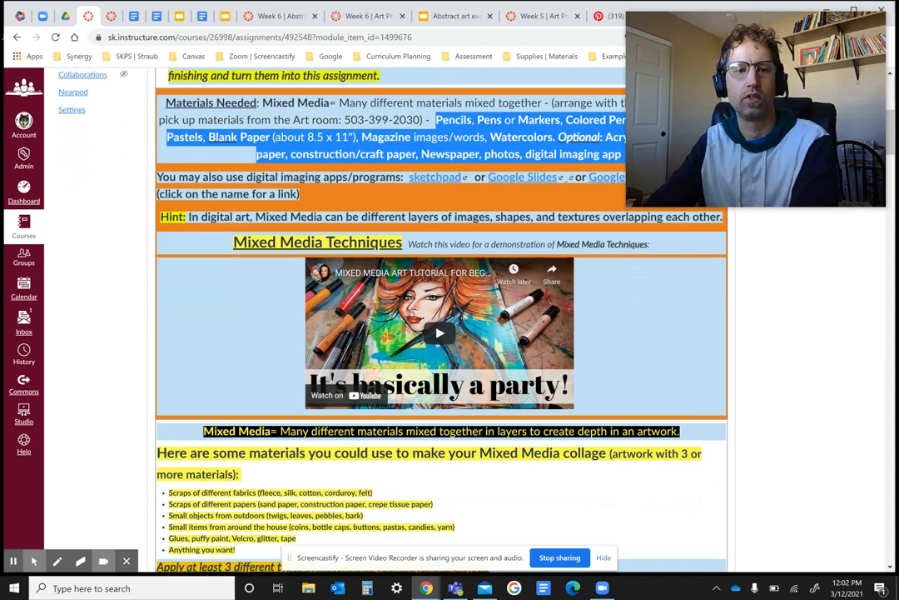
scroll(down, 3)
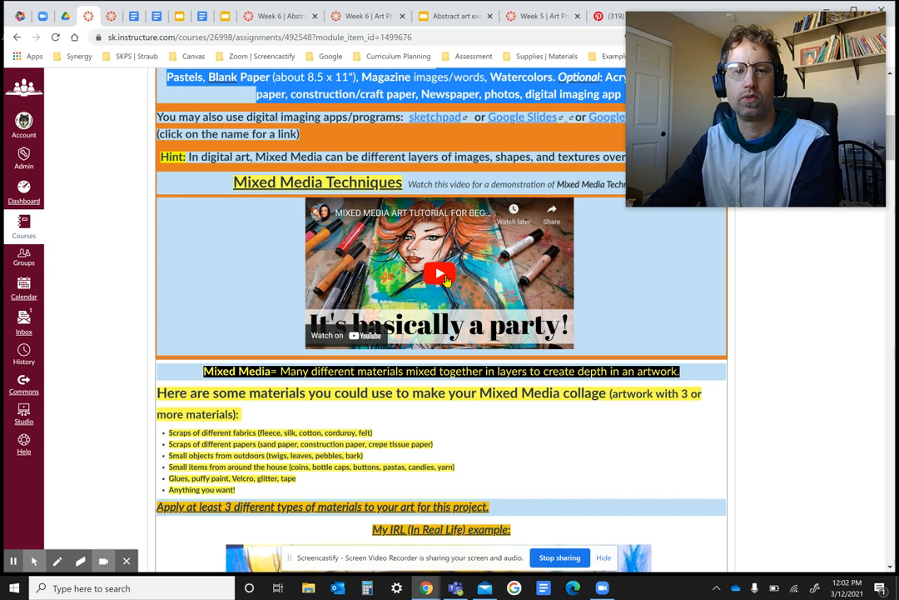
scroll(down, 3)
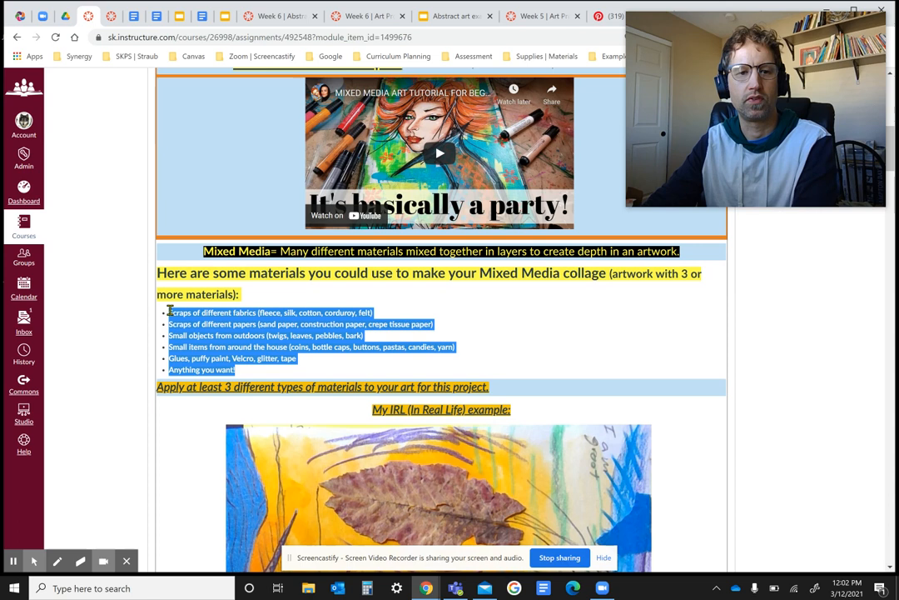
scroll(down, 3)
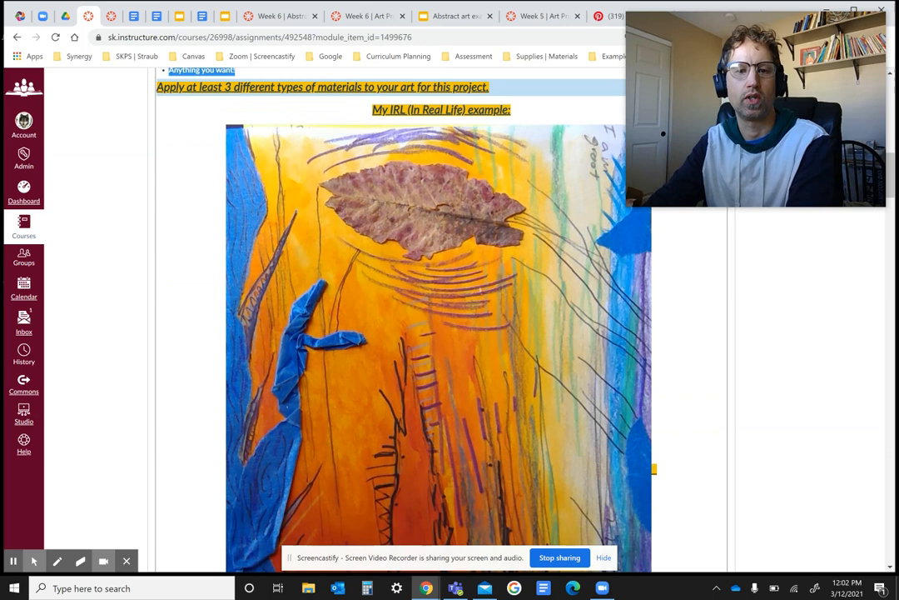
Step: Scroll through the IRL and digital example artworks down to the Craftsmanship Rubric table
scroll(down, 3)
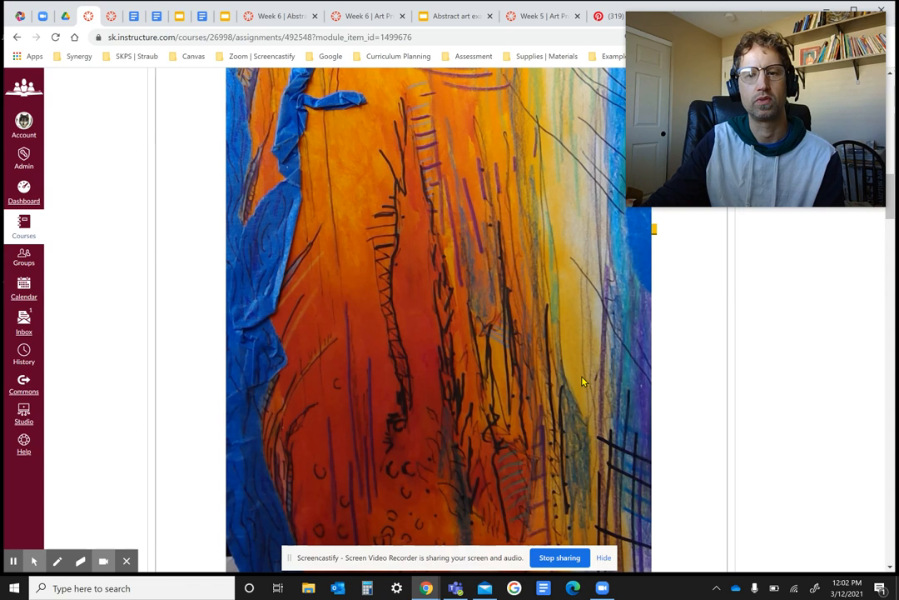
scroll(down, 3)
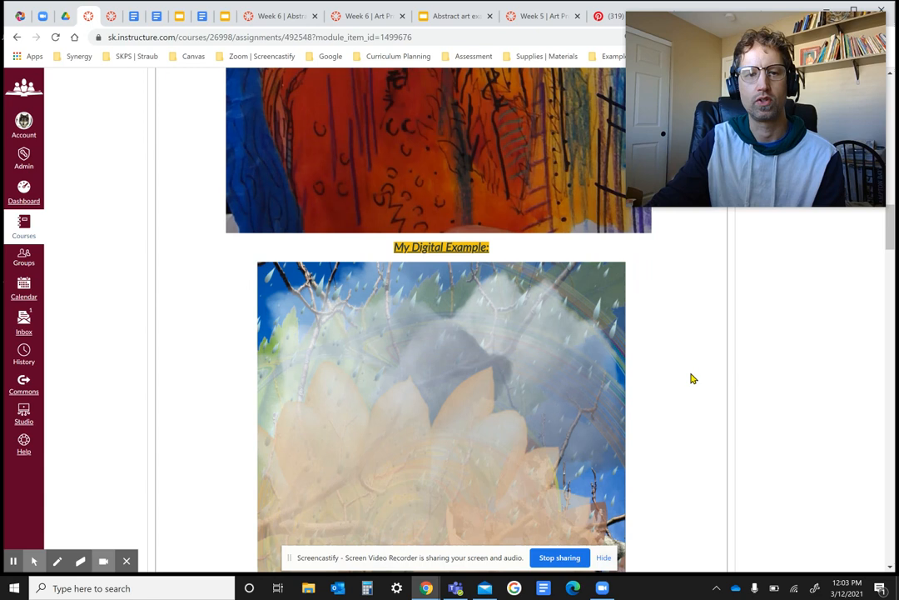
scroll(down, 3)
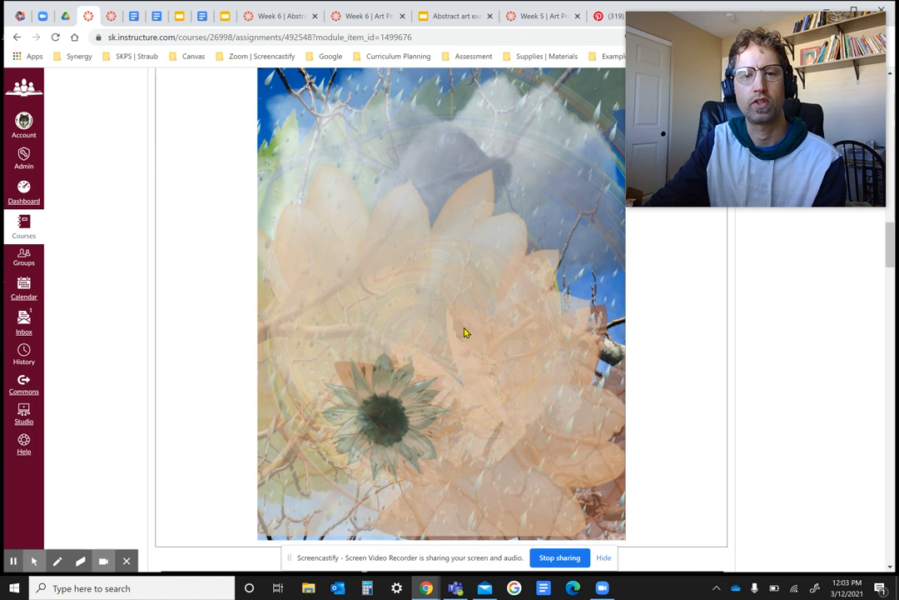
scroll(down, 3)
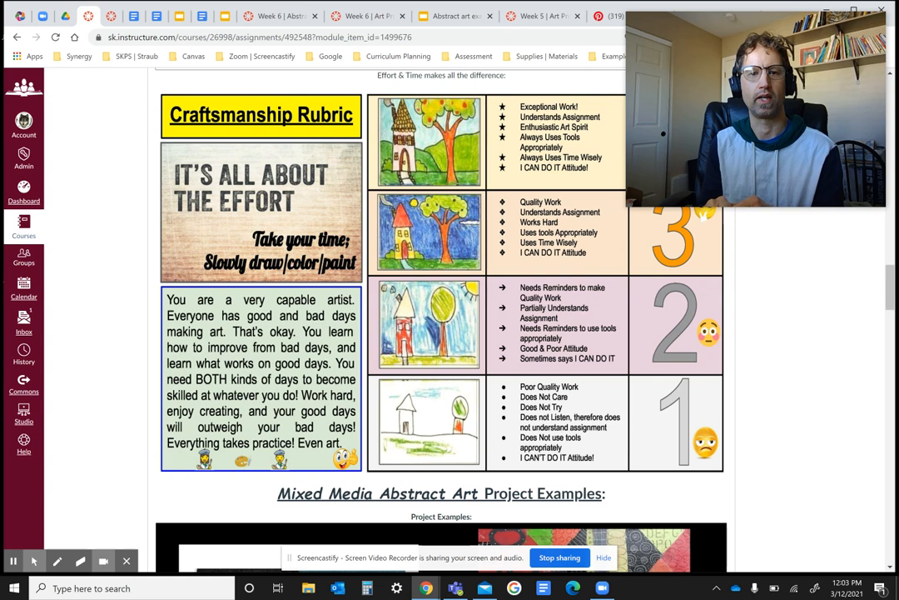
Step: Scroll below the rubric through the Mixed Media Abstract Art Project Examples gallery artworks
scroll(down, 3)
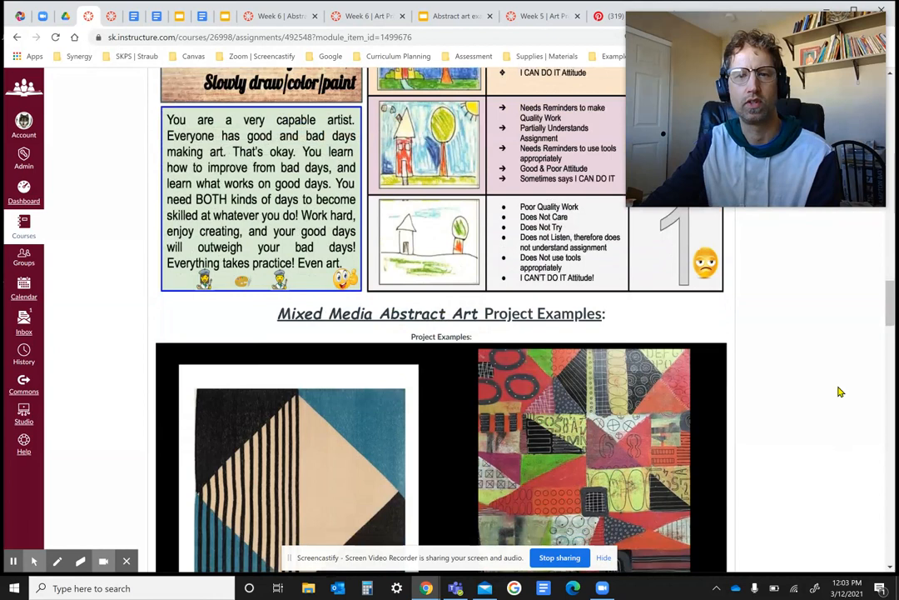
scroll(down, 3)
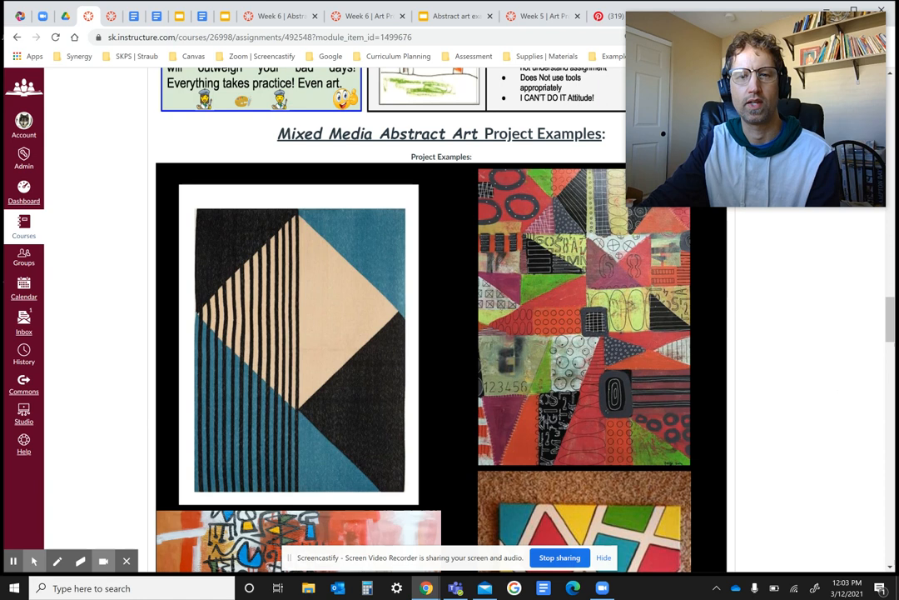
scroll(down, 3)
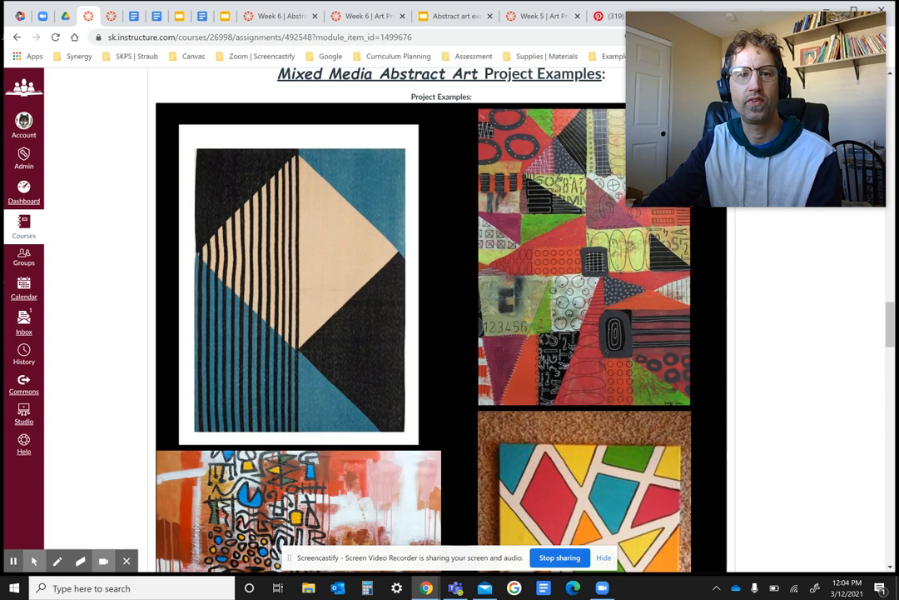
scroll(down, 3)
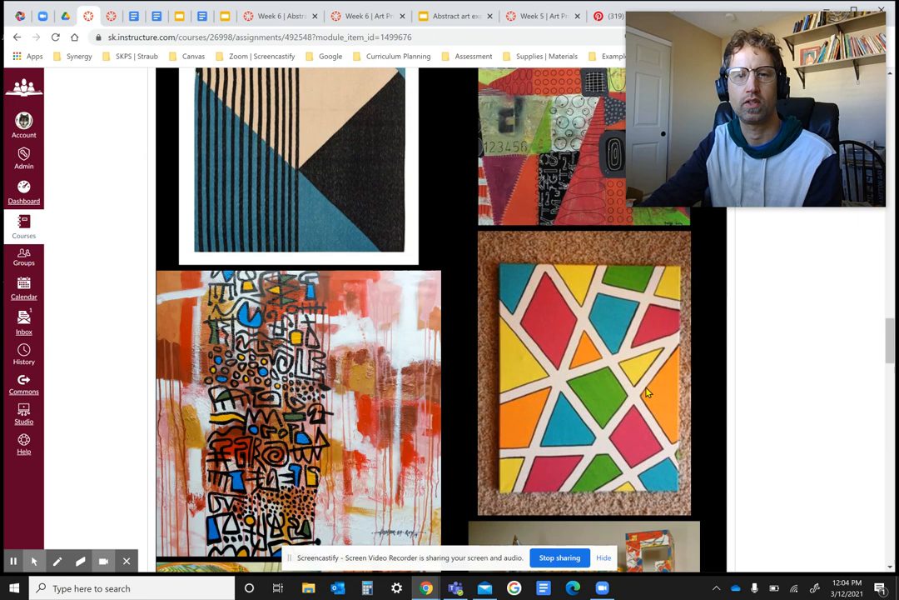
scroll(down, 3)
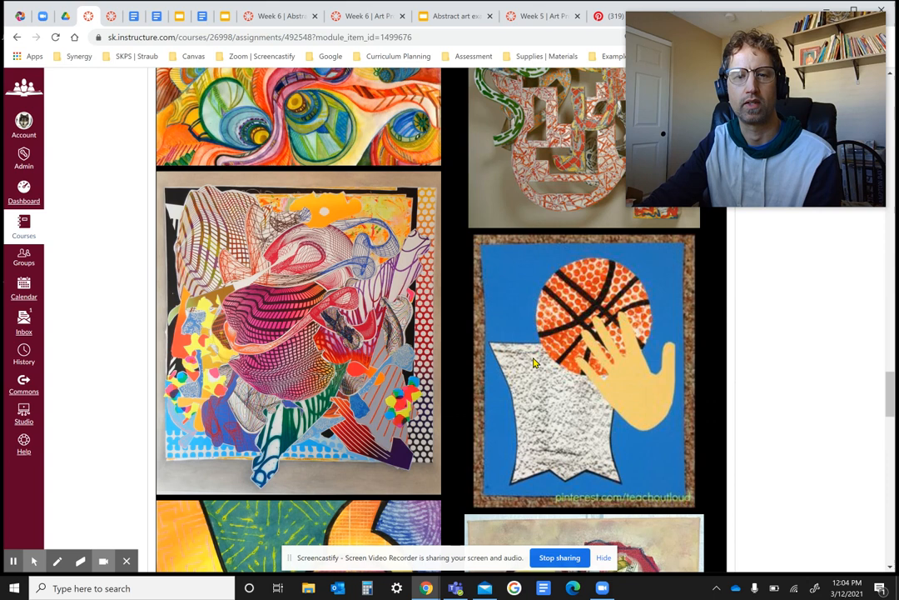